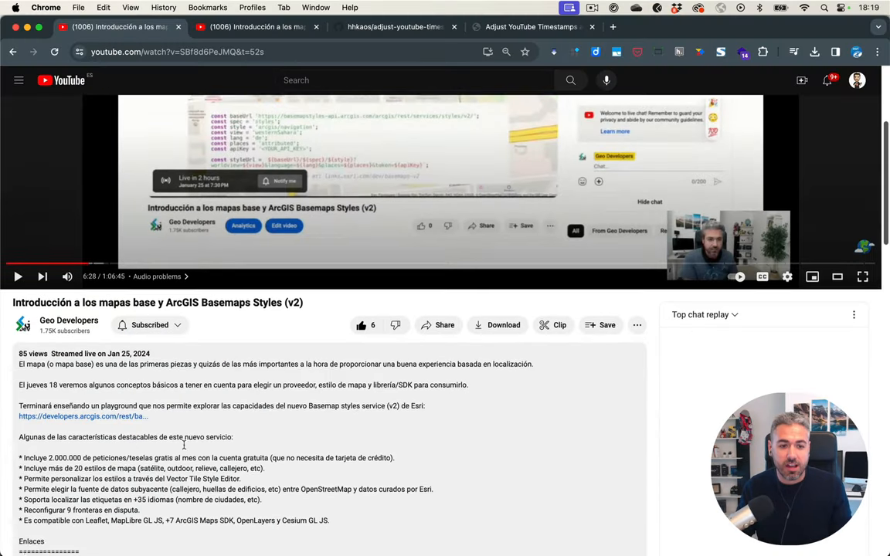
# Step: Scroll down on the re-uploaded copy of the ArcGIS basemaps talk
pyautogui.scroll(-3)
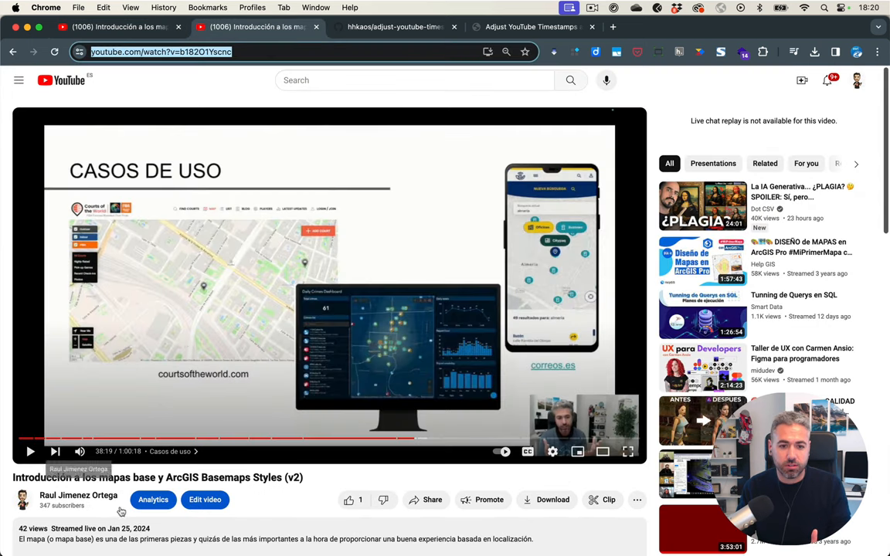
# Step: Enter the video's Editor and start the Trim & cut tool with no cuts yet
pyautogui.click(204, 498)
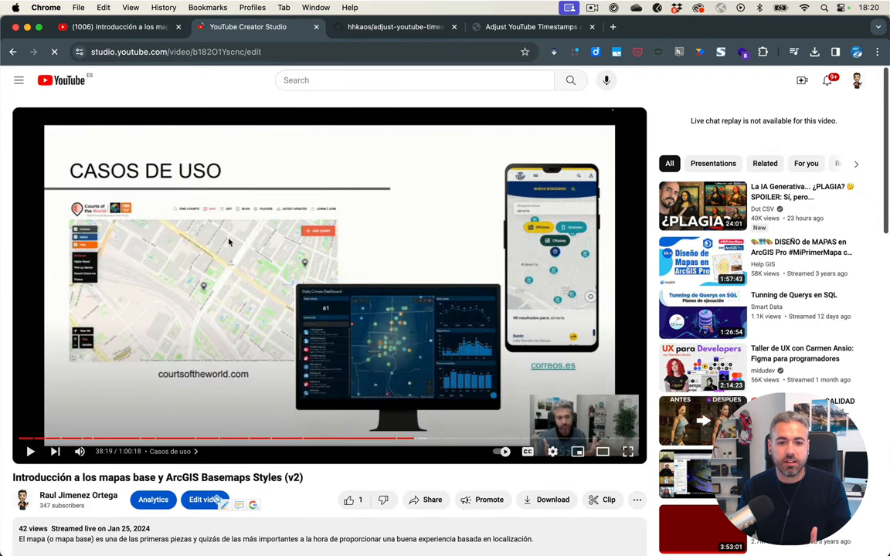
pyautogui.click(204, 499)
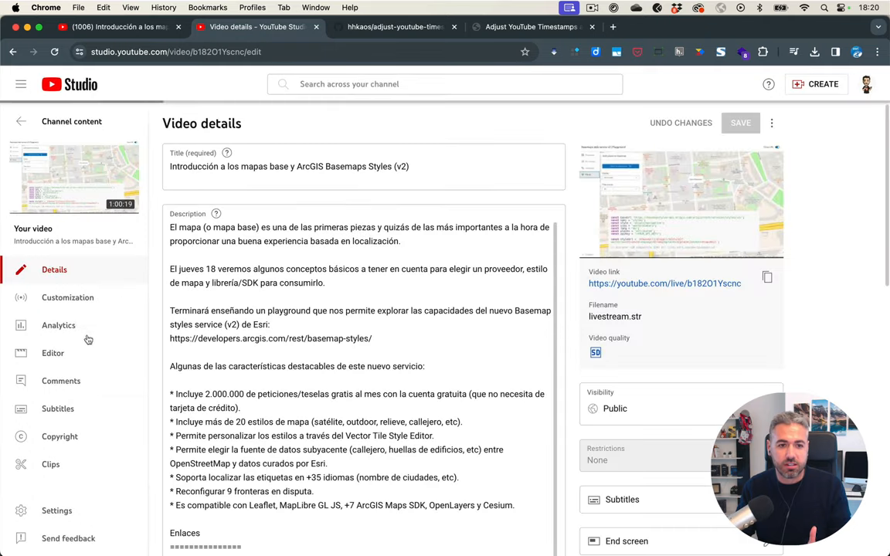
pyautogui.click(53, 352)
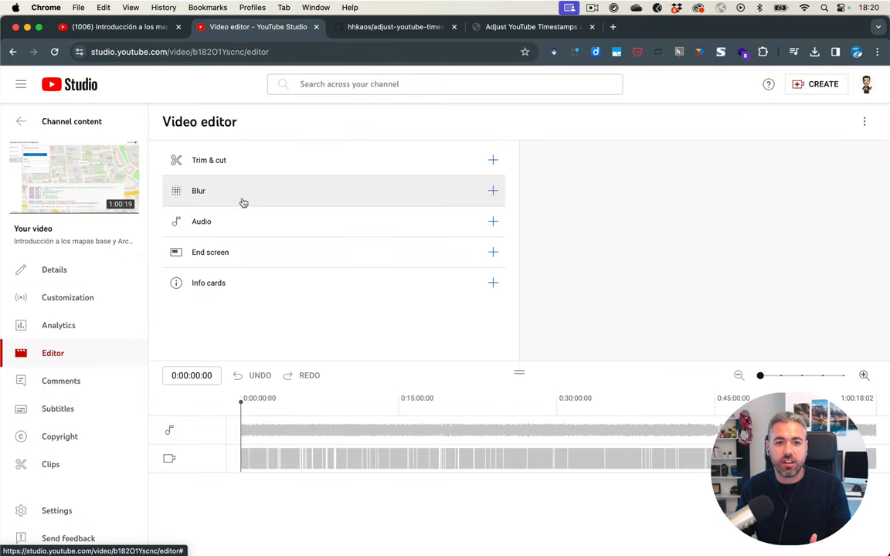
pyautogui.click(208, 159)
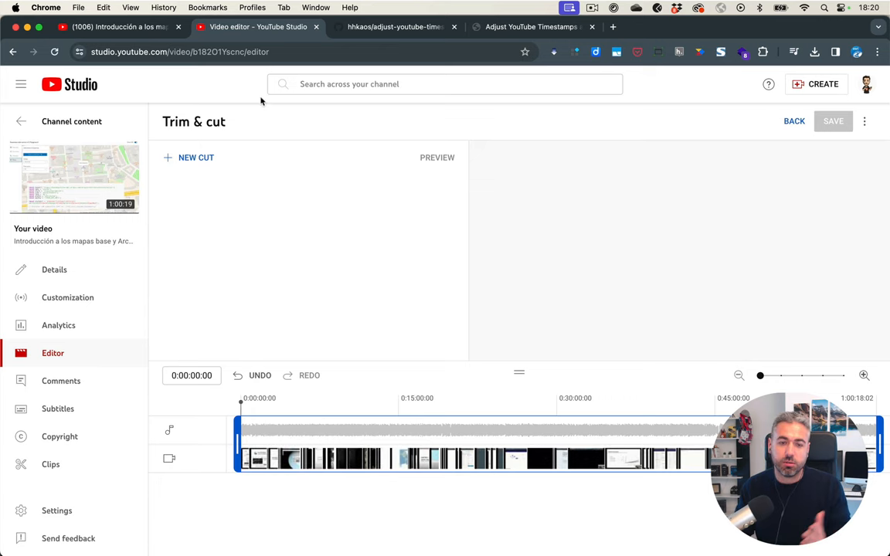
pyautogui.moveTo(216, 37)
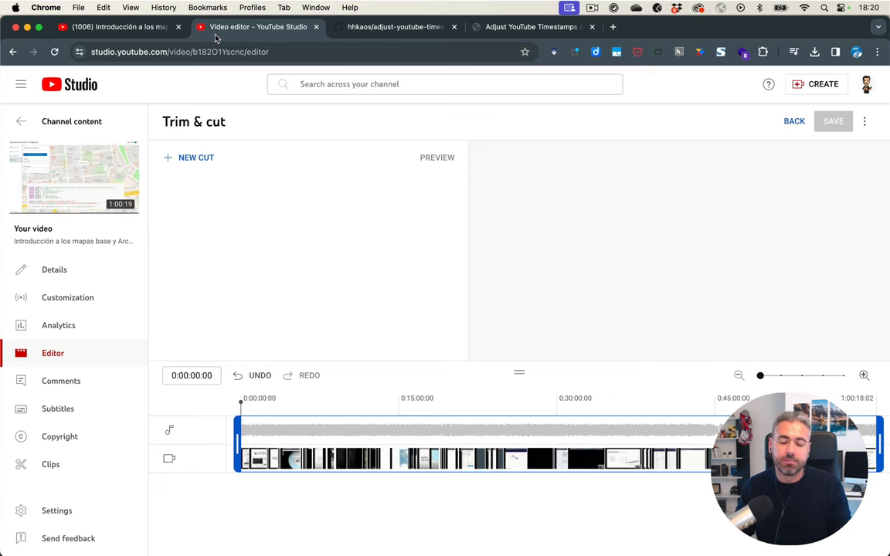
# Step: Return to the original livestream and scroll to the description's timestamp section
pyautogui.click(116, 26)
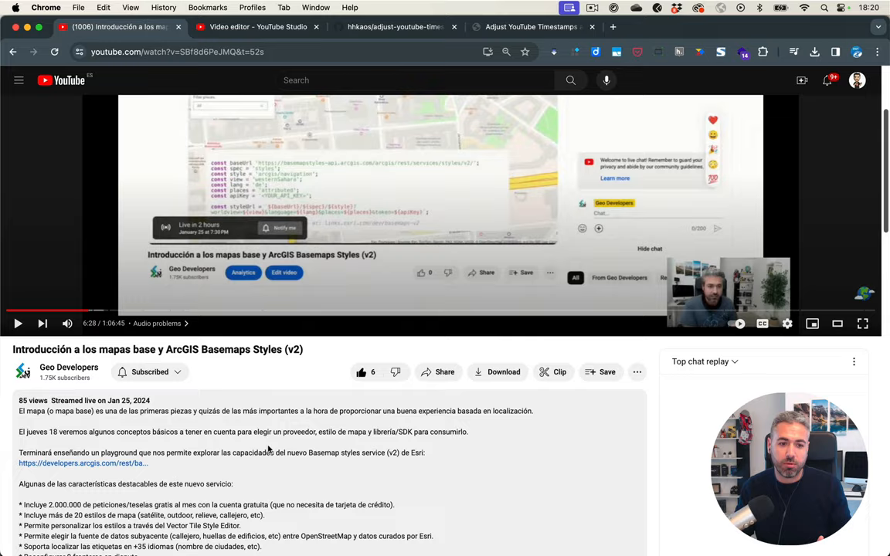
pyautogui.scroll(-3)
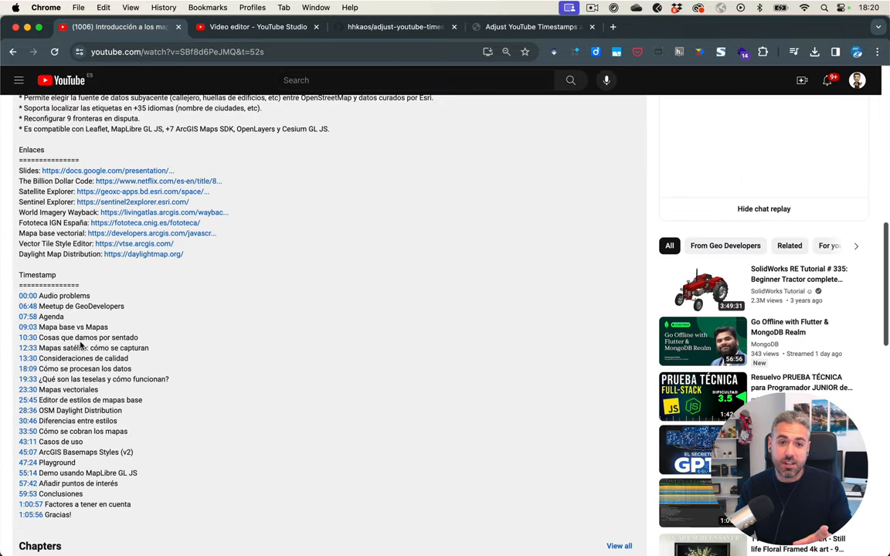
pyautogui.moveTo(111, 300)
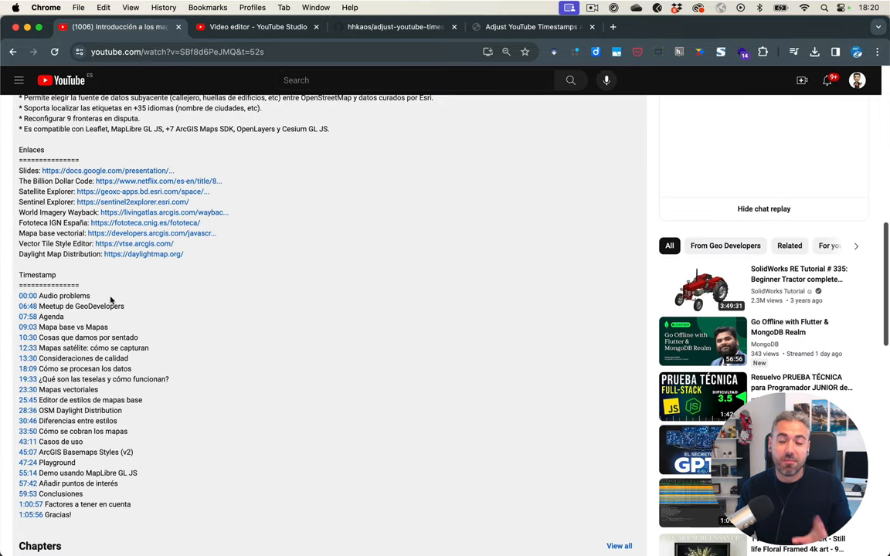
# Step: Bring up the timestamp tool's GitHub repo and the Adjust YouTube Timestamps tab
pyautogui.click(394, 26)
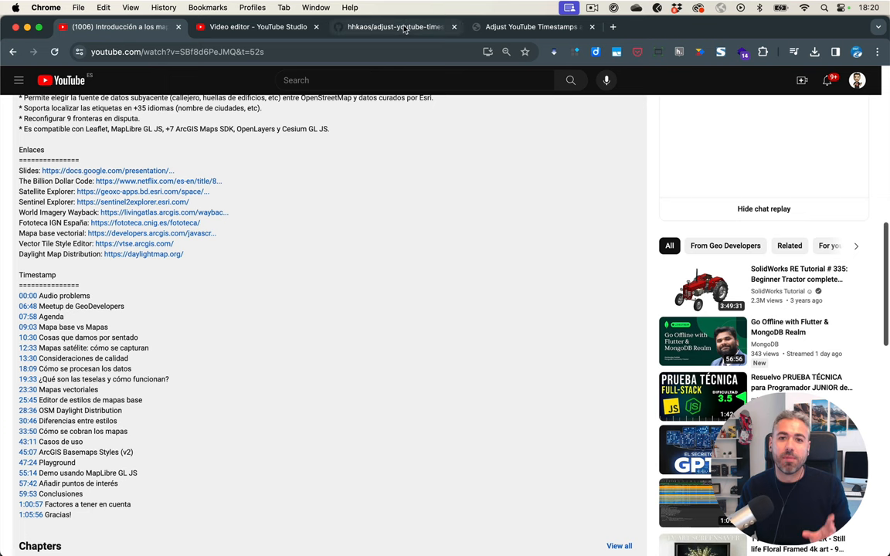
pyautogui.click(393, 26)
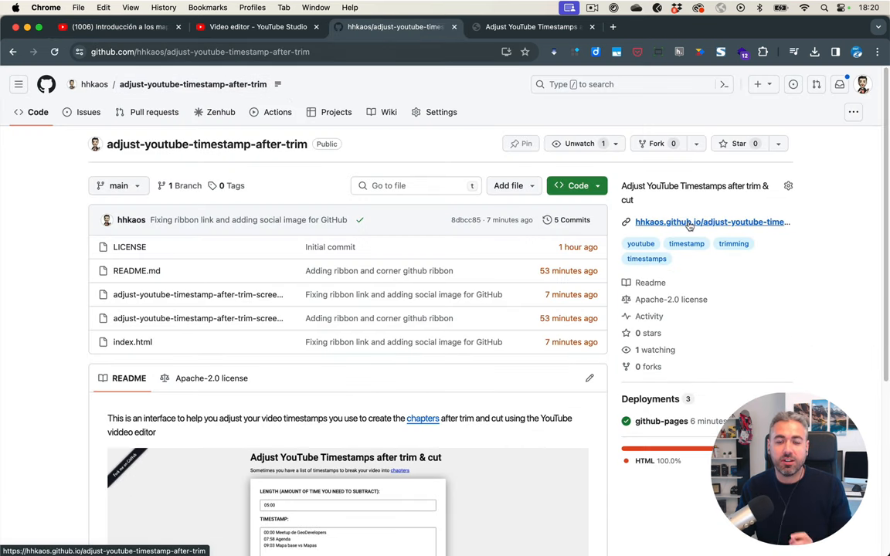
pyautogui.moveTo(711, 223)
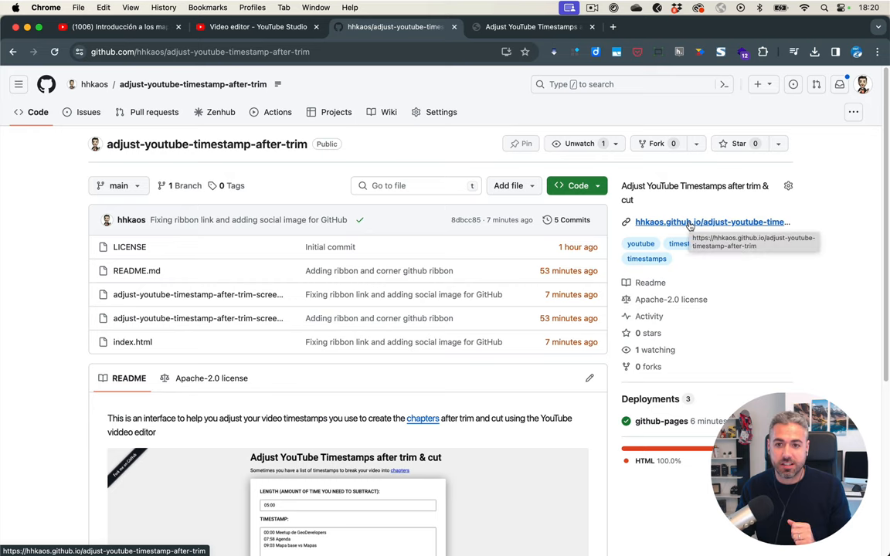
pyautogui.click(531, 26)
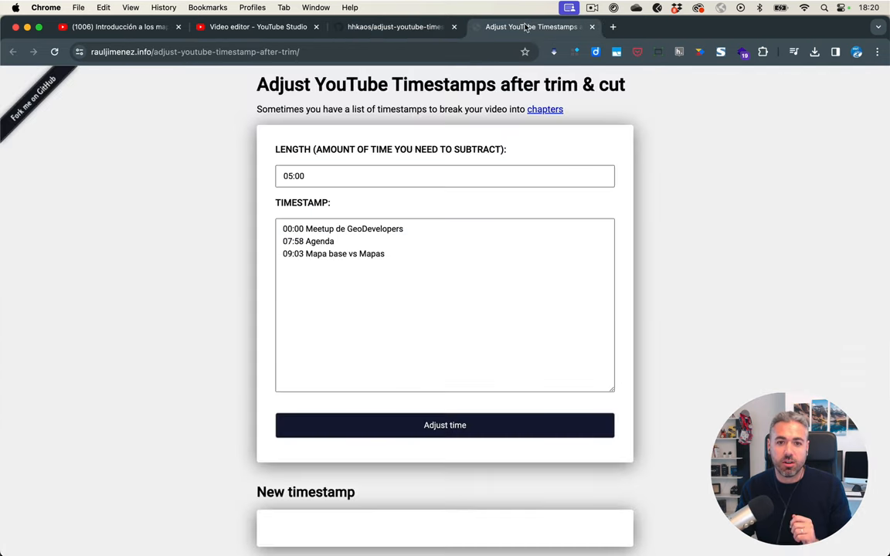
pyautogui.click(116, 26)
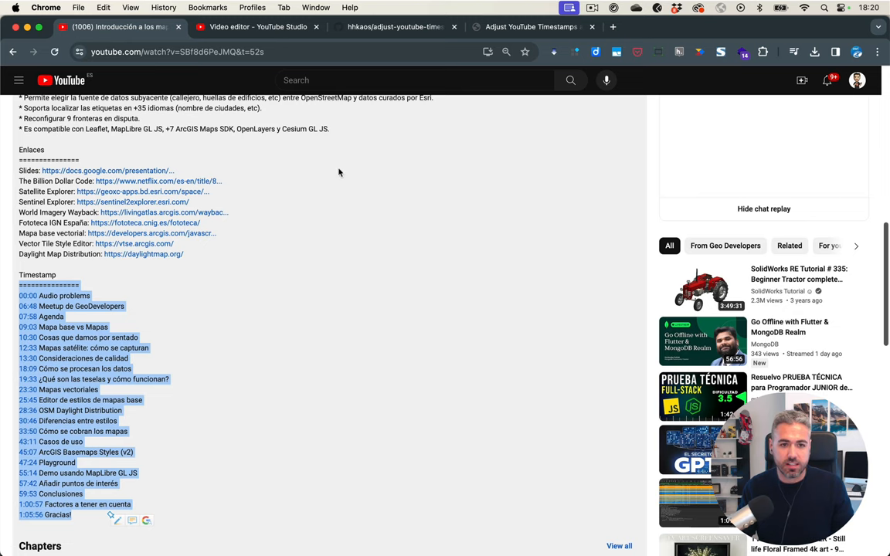
# Step: Copy the selected chapter timestamp lines from the original description
pyautogui.click(531, 26)
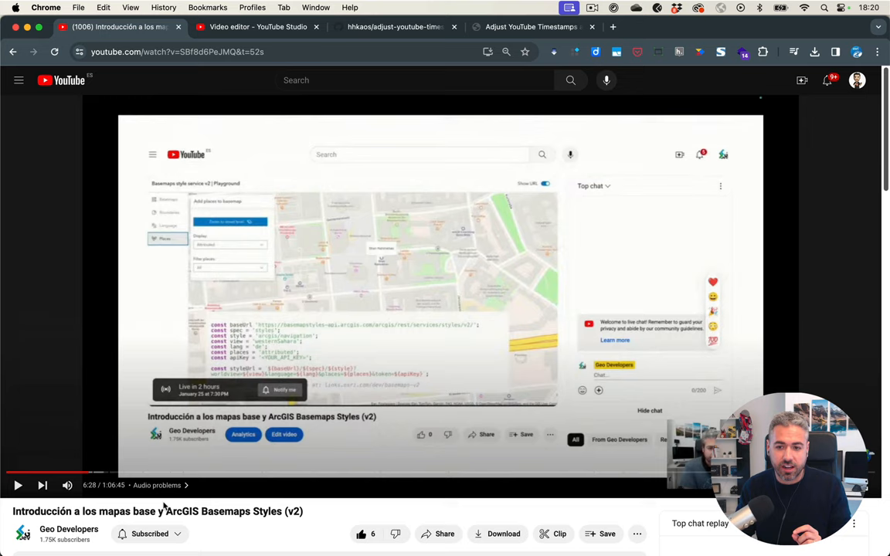
pyautogui.moveTo(126, 493)
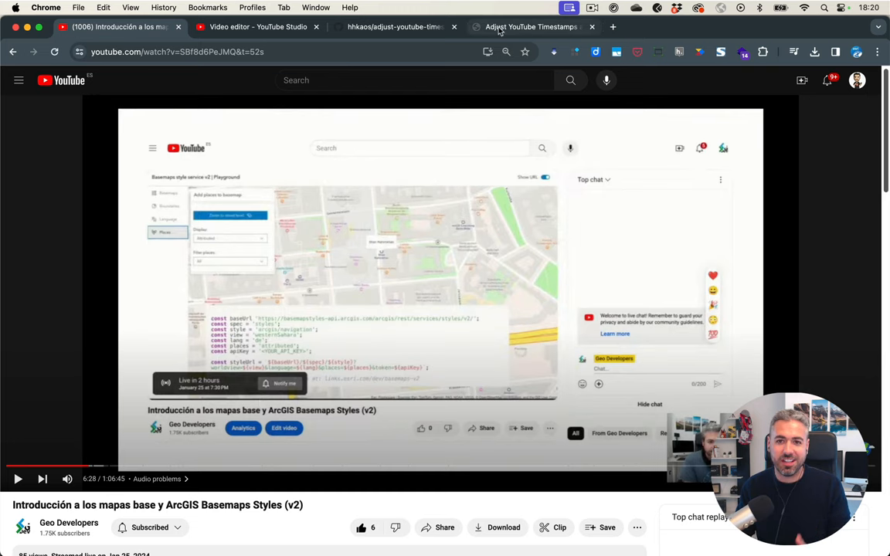
# Step: Enter 06:28 as the length to subtract and adjust the pasted chapter list
pyautogui.click(532, 26)
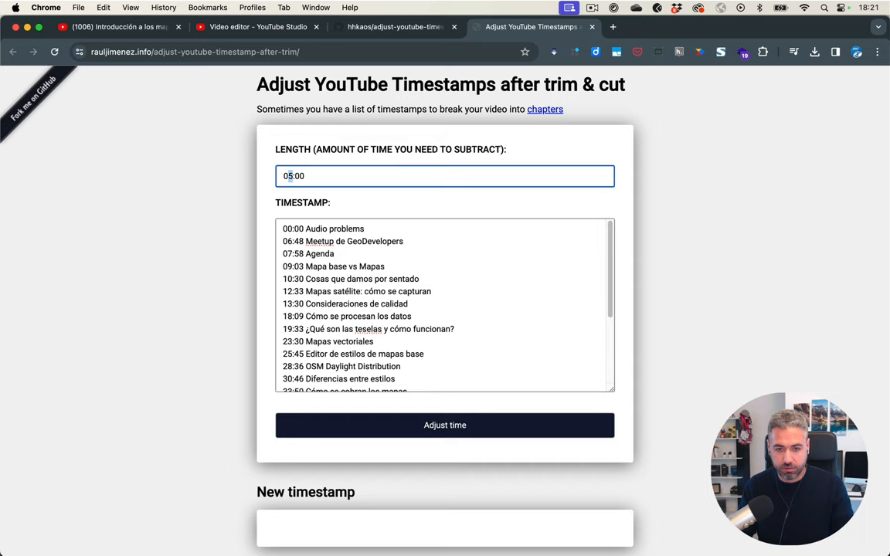
pyautogui.write('06:28')
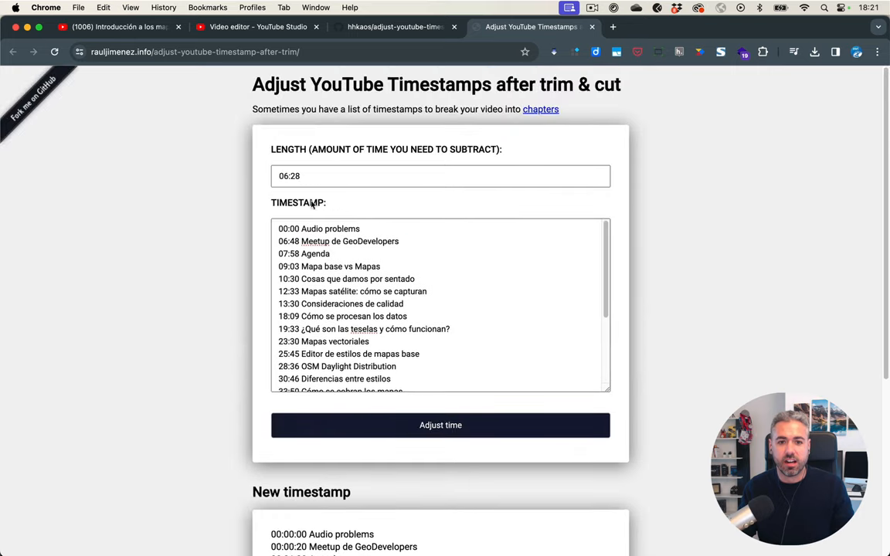
pyautogui.click(440, 176)
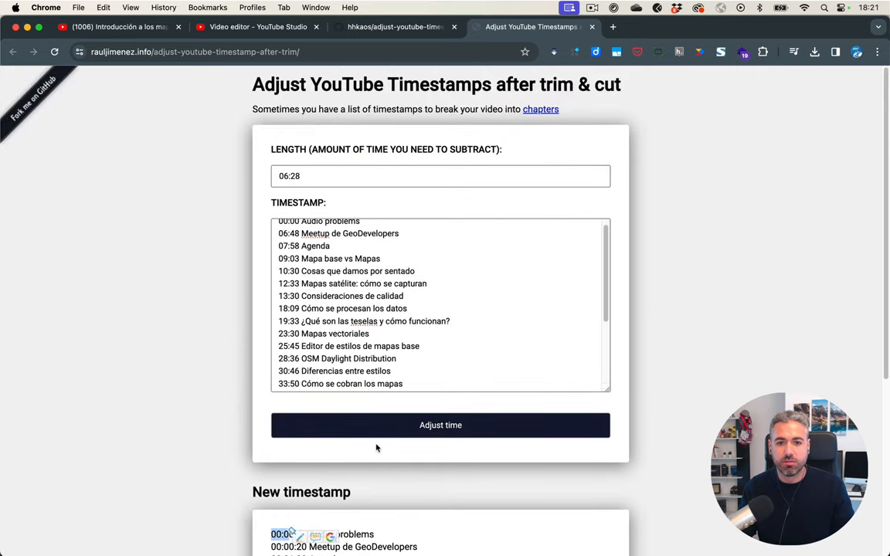
pyautogui.scroll(-3)
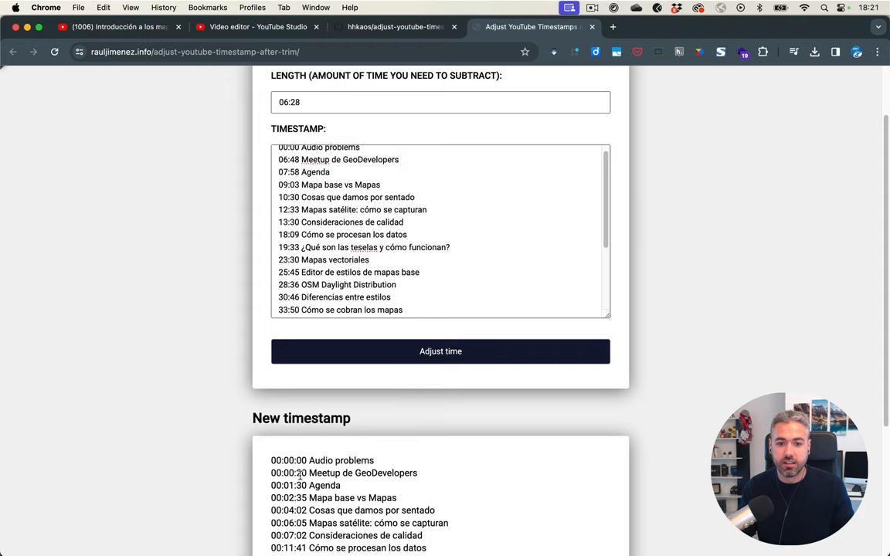
pyautogui.doubleClick(336, 473)
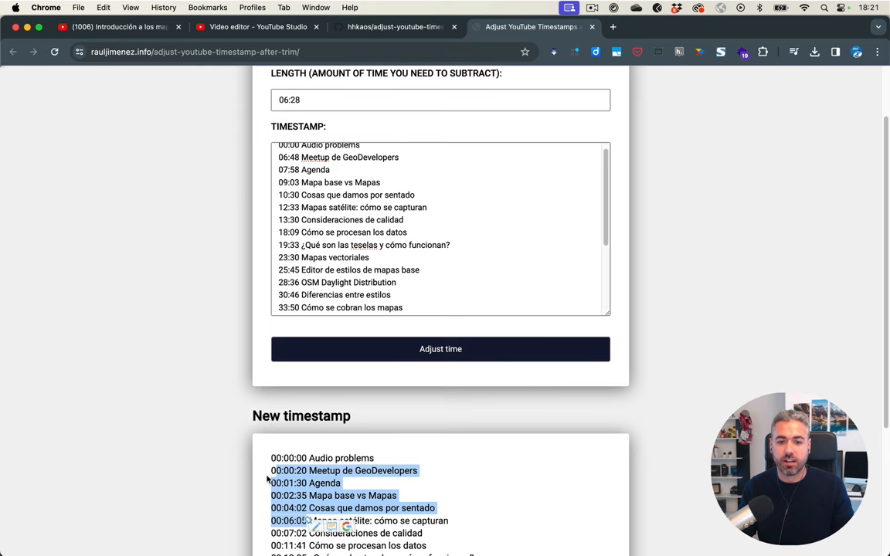
pyautogui.scroll(-3)
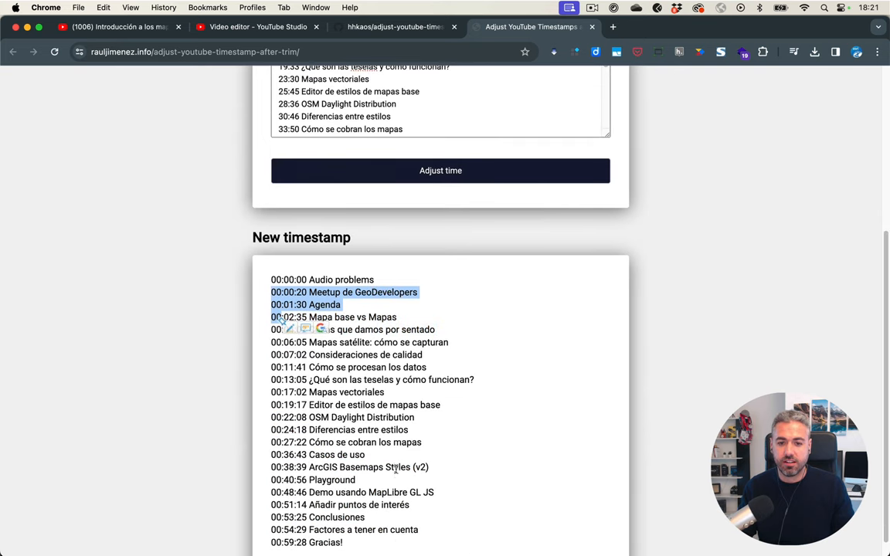
pyautogui.scroll(-3)
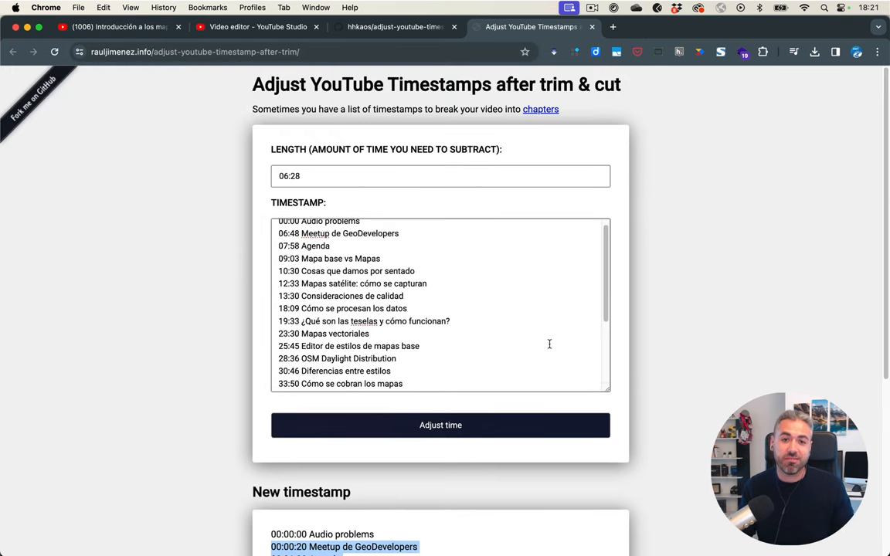
pyautogui.moveTo(530, 352)
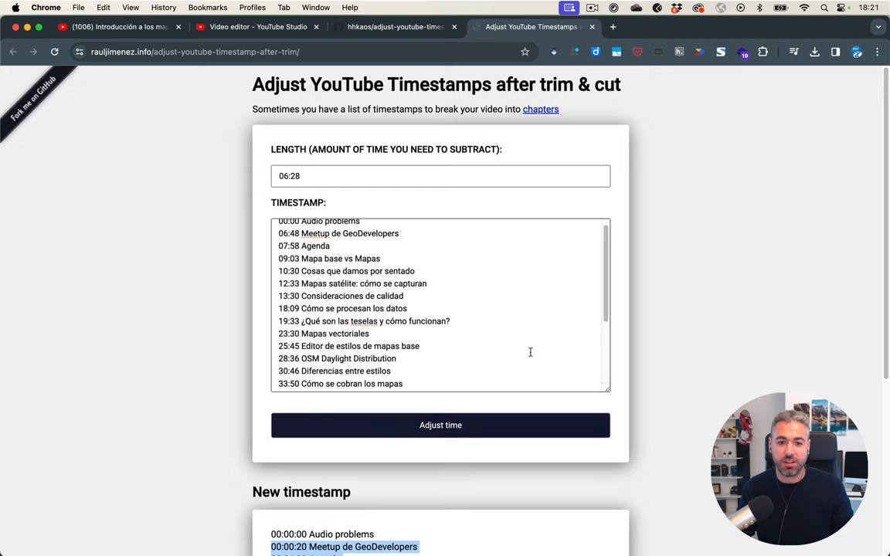